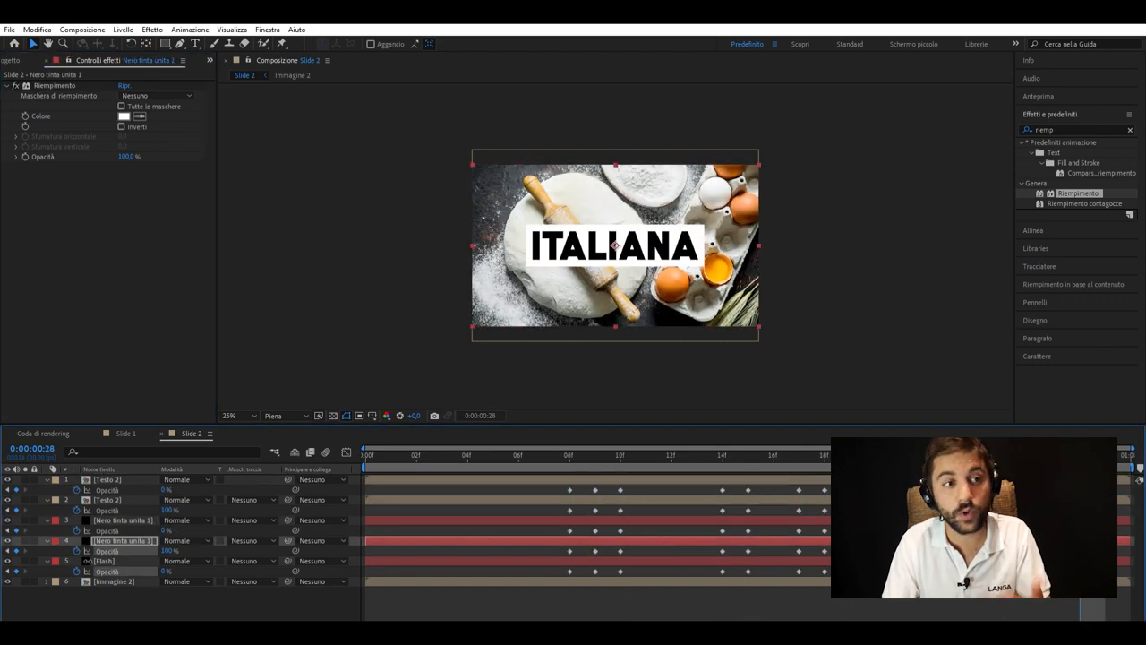
Step: Create a new empty composition, Composizione 1, with default settings via Composizione > Nuova composizione
{"action": "left_click", "coordinate": [258, 434]}
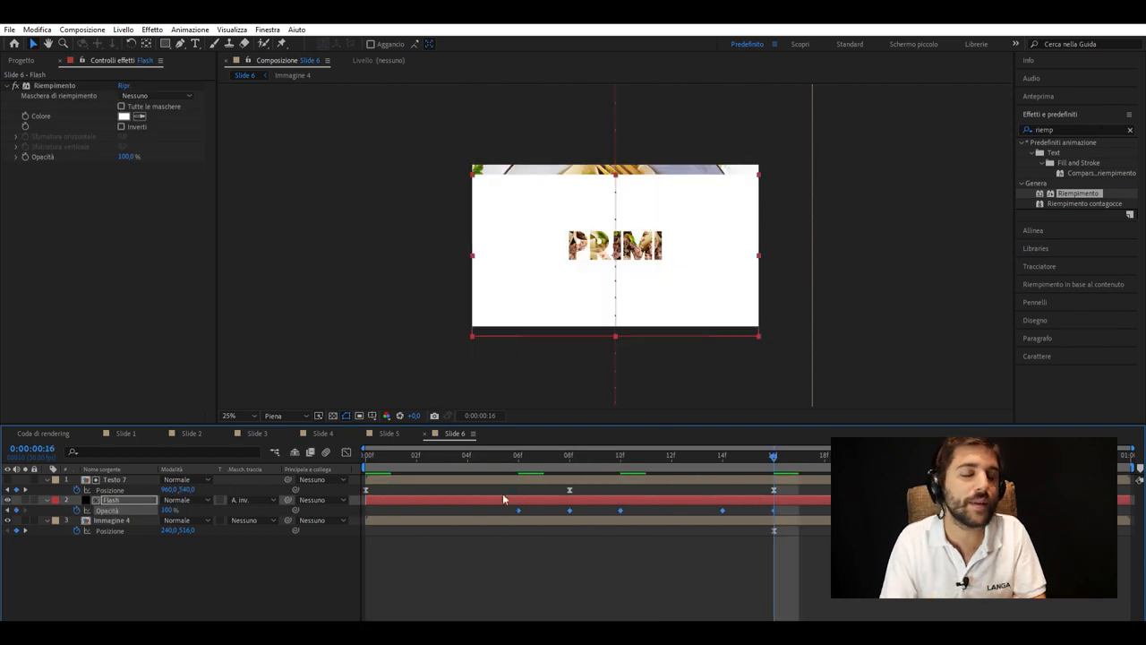
{"action": "left_click", "coordinate": [532, 433]}
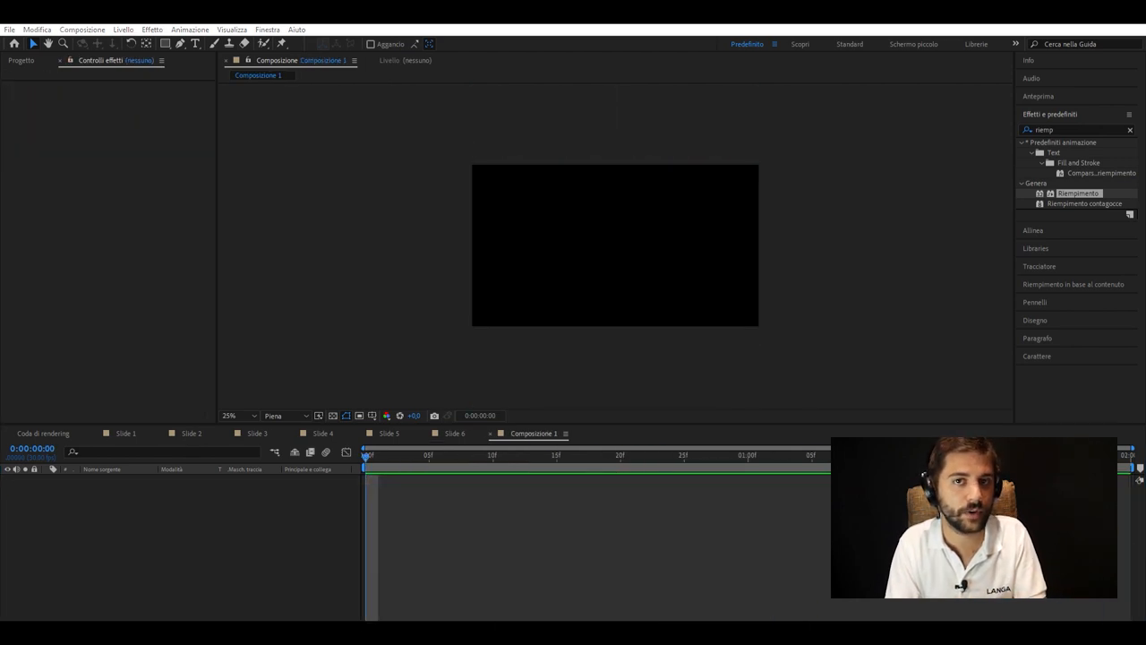